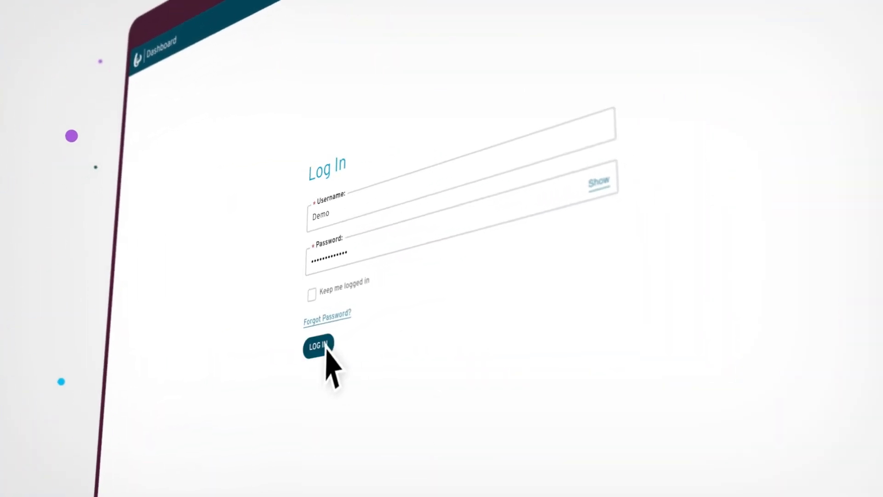
# - Log in to the dashboard with the Demo user's username and password
pyautogui.click(319, 344)
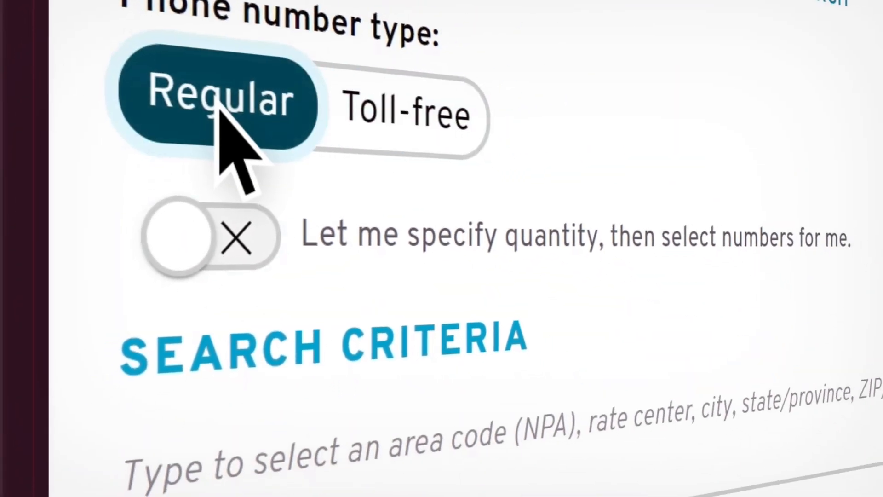
# - Order Regular phone numbers, auto-selected, with a specified quantity of 5
pyautogui.click(213, 243)
pyautogui.write('5')
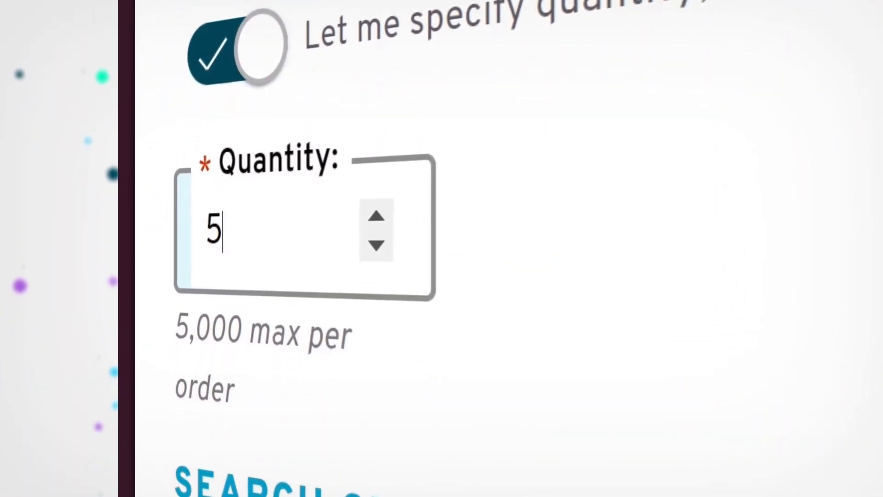
pyautogui.write('SA')
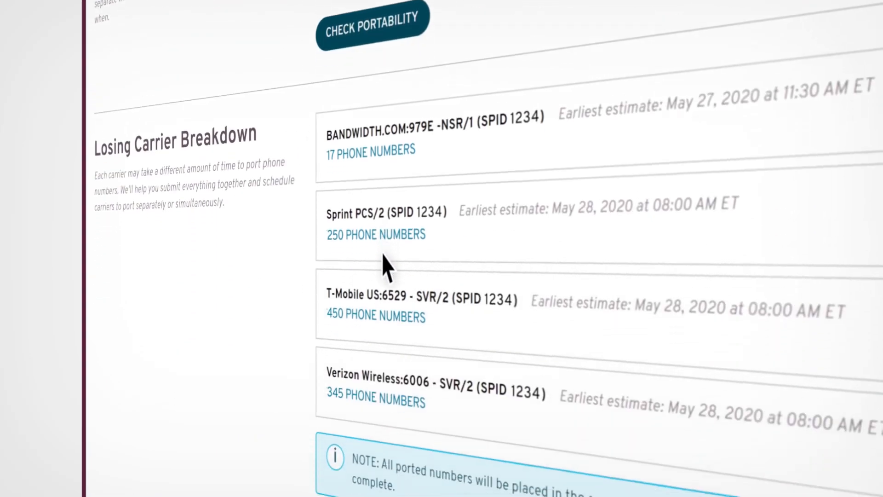
# - Start the port request from all four losing carriers and save the edited port-in order details
pyautogui.scroll(-3)
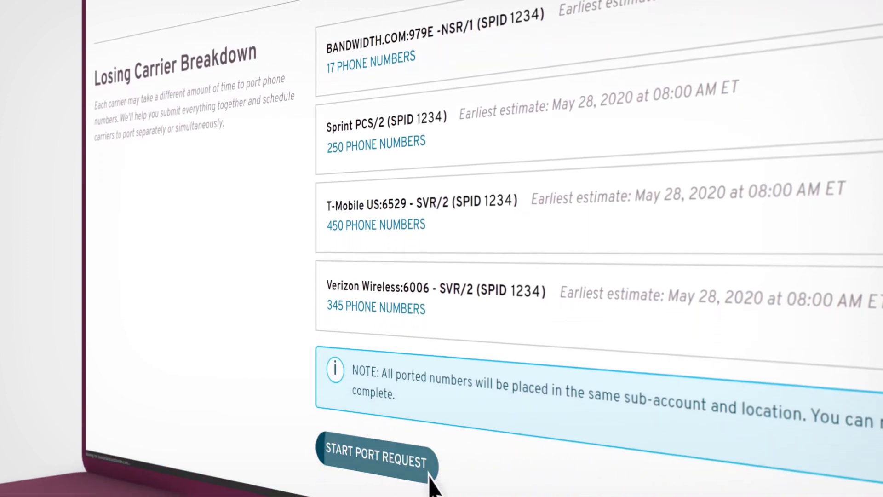
pyautogui.click(375, 458)
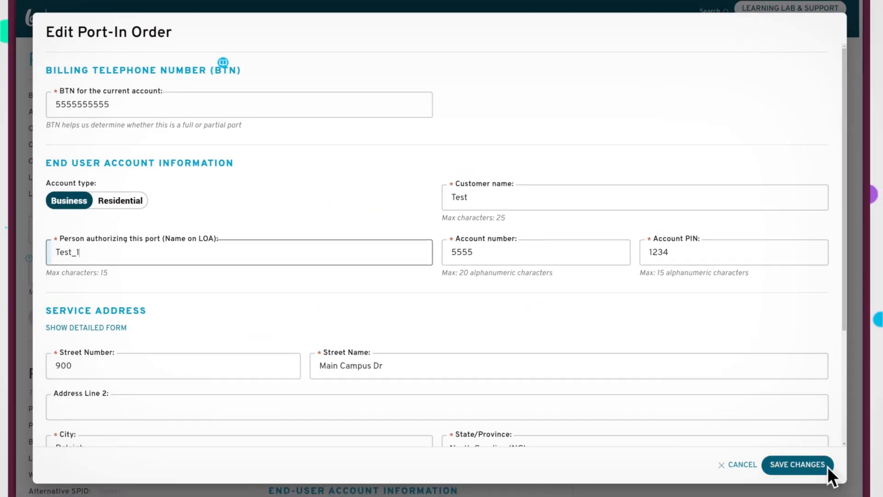
pyautogui.click(799, 478)
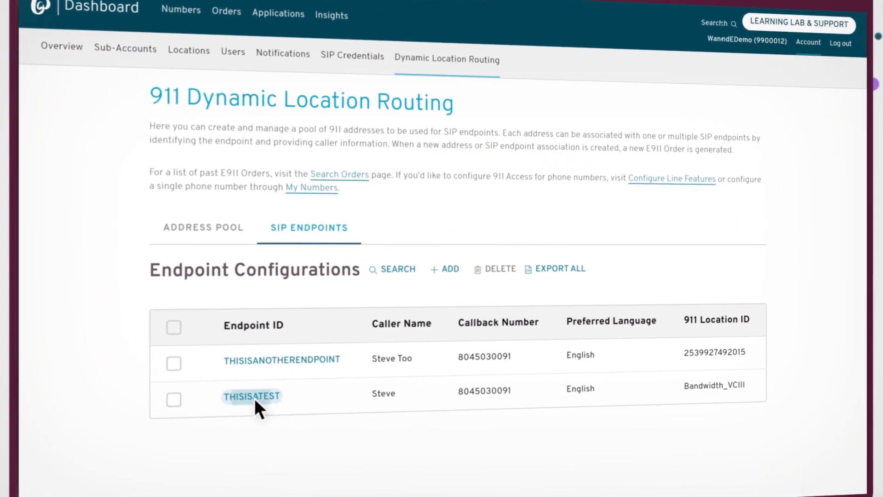
# - Save the THISISATEST endpoint's 911 address as 900 Main Campus Dr, Raleigh, North Carolina
pyautogui.click(250, 396)
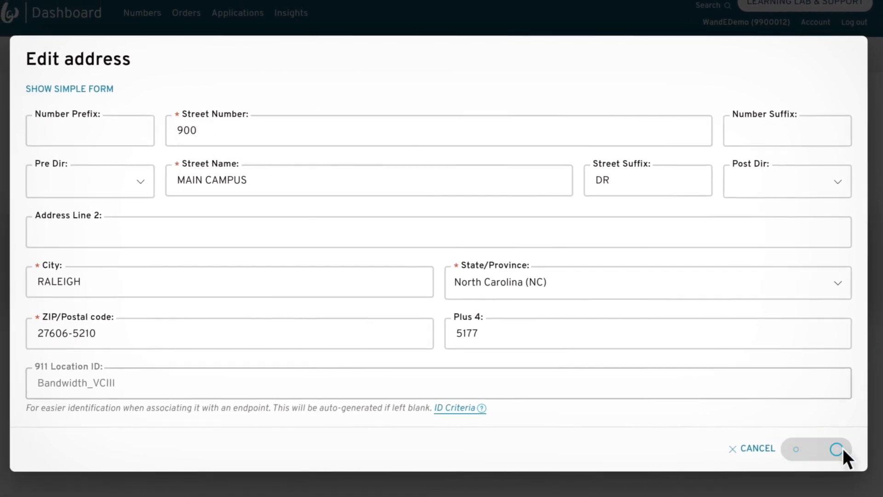